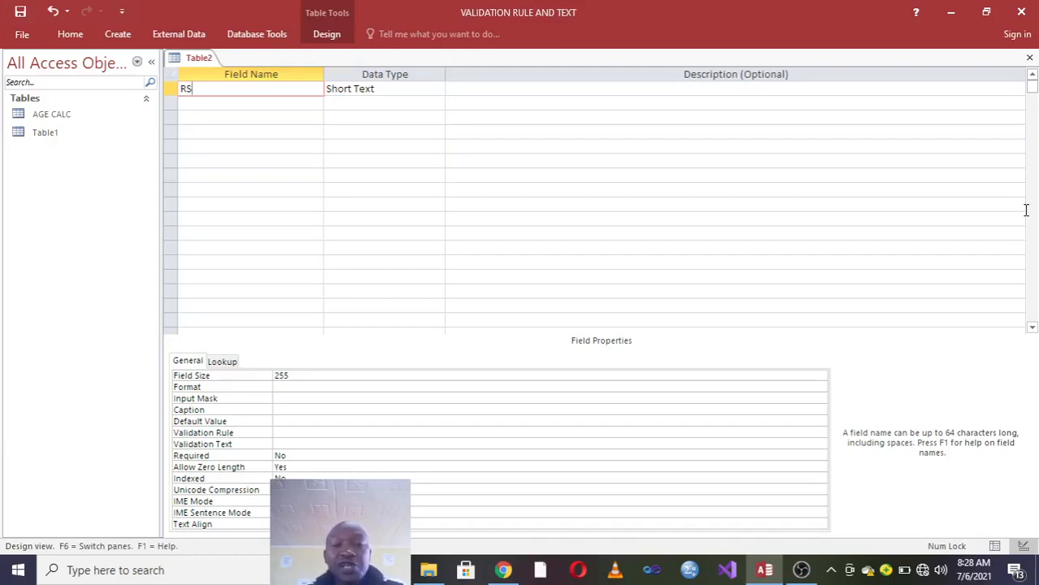
Name the first field StudentRegNumber, keeping its Short Text data type.
{"action": "key", "text": "Backspace"}
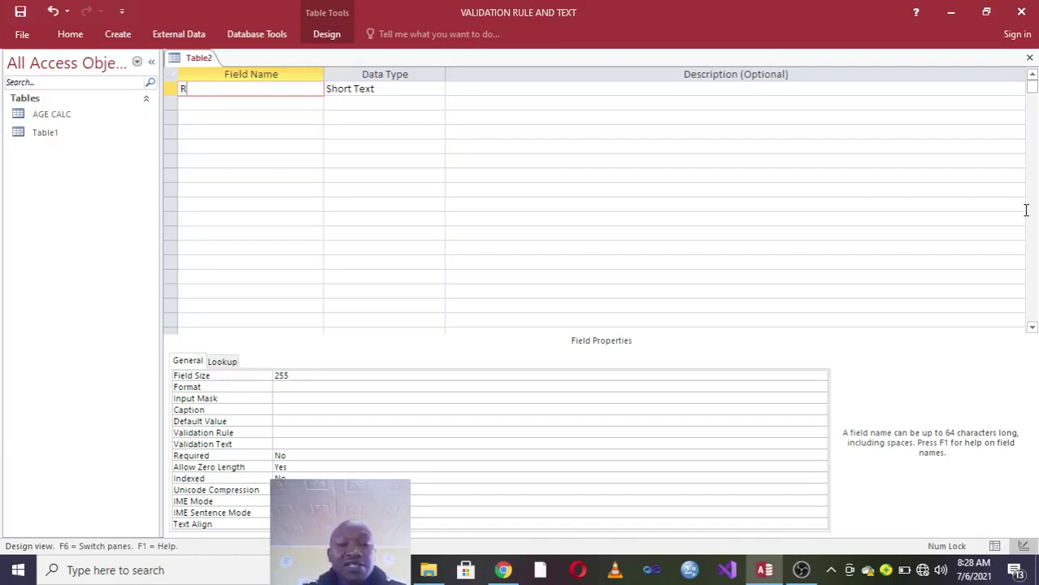
{"action": "type", "text": "Student"}
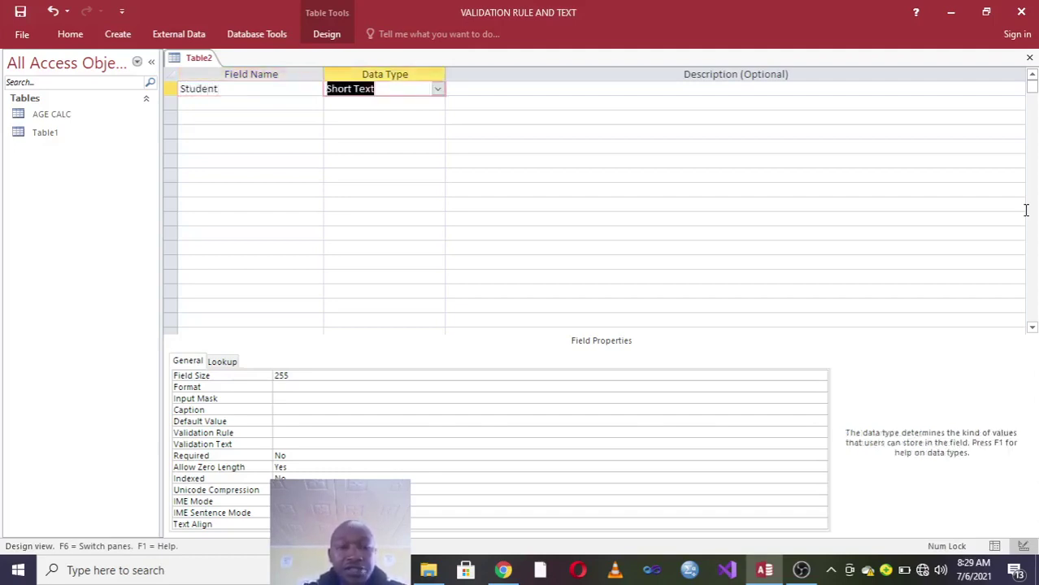
{"action": "left_click", "coordinate": [251, 89]}
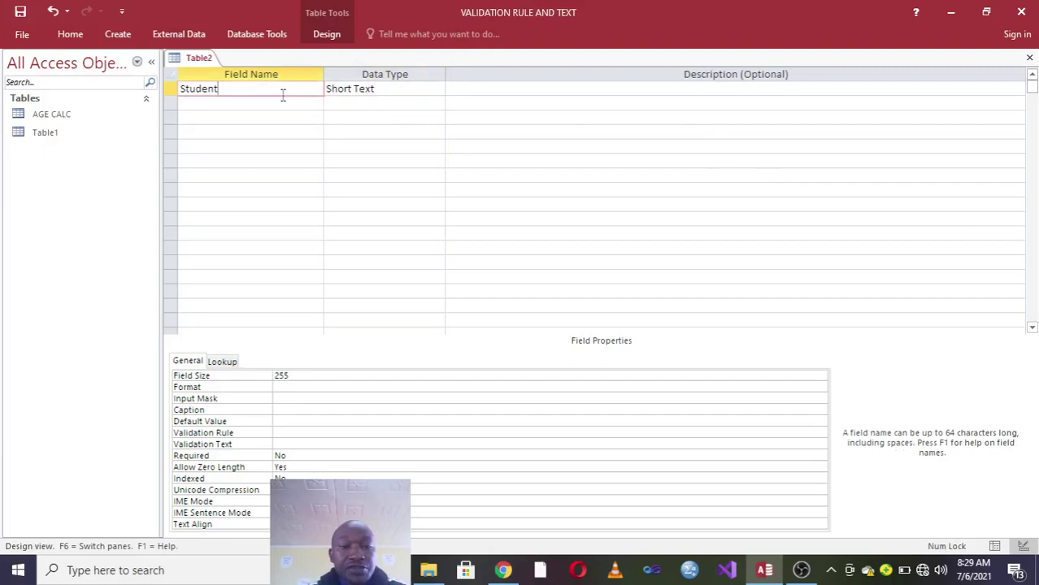
{"action": "type", "text": "Re"}
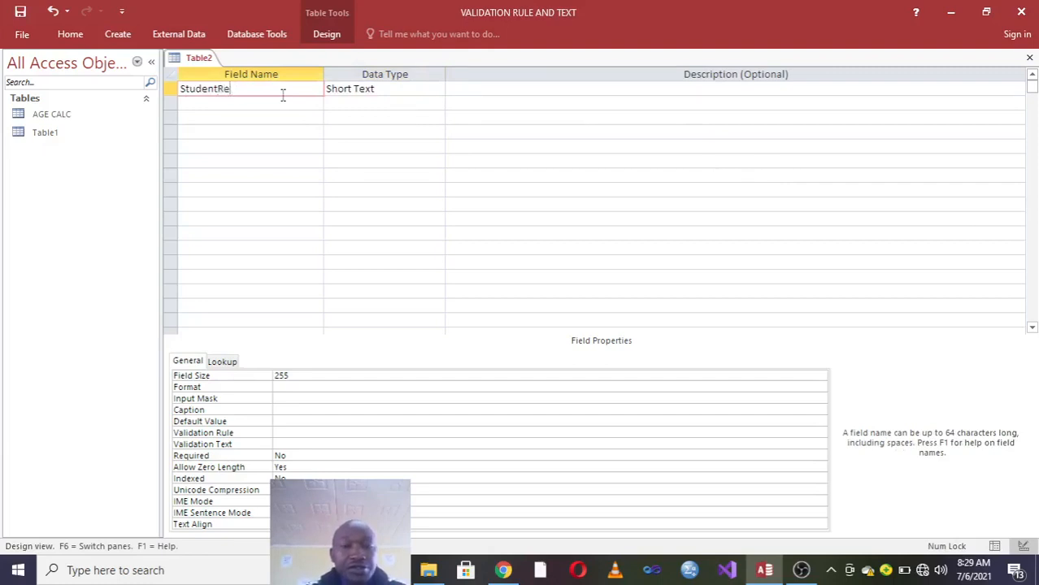
{"action": "type", "text": "gNumber"}
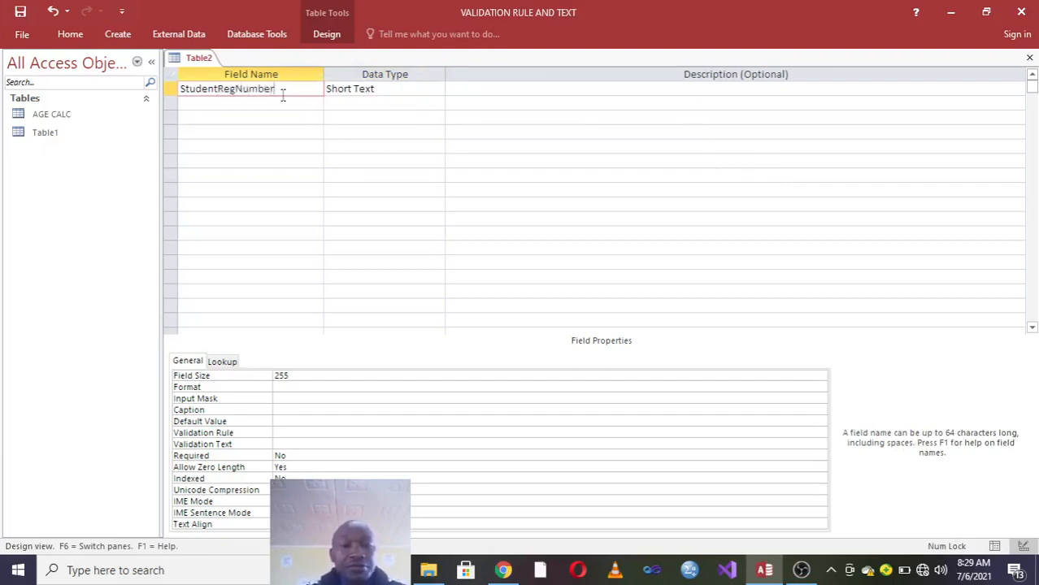
{"action": "type", "text": "4"}
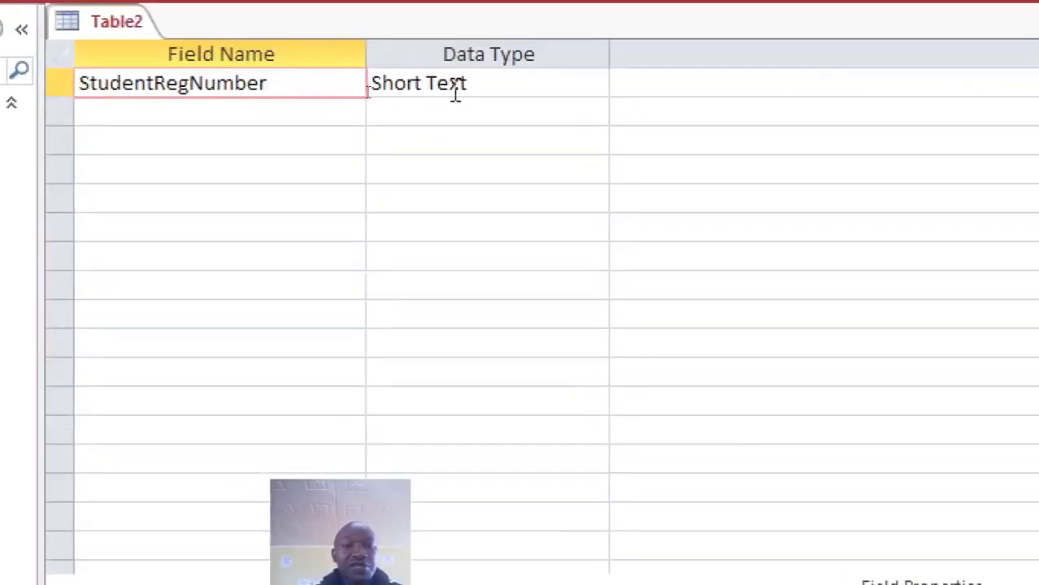
Add PassportNumber as the second field name.
{"action": "left_click", "coordinate": [219, 112]}
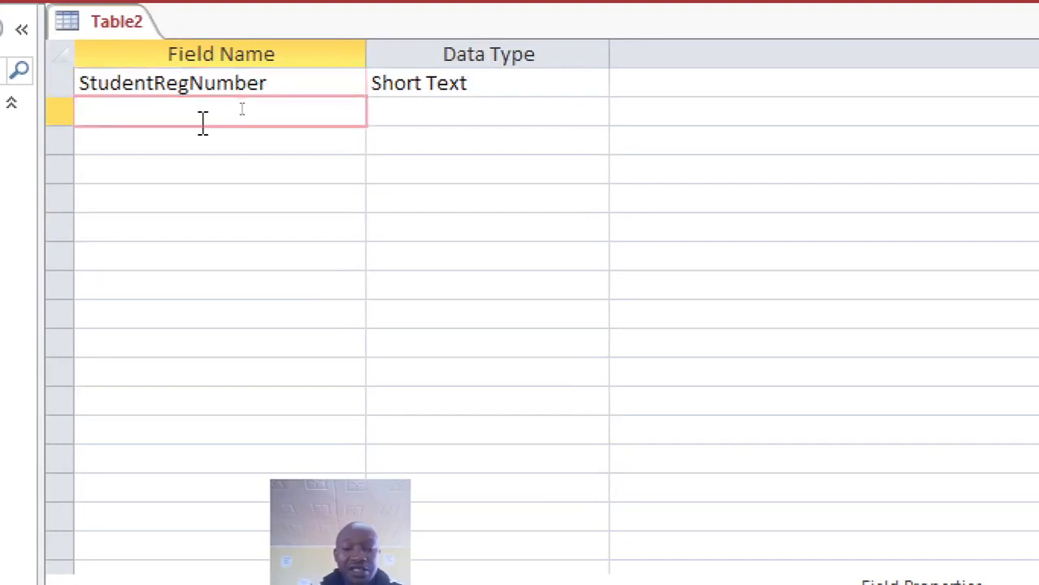
{"action": "type", "text": "ST"}
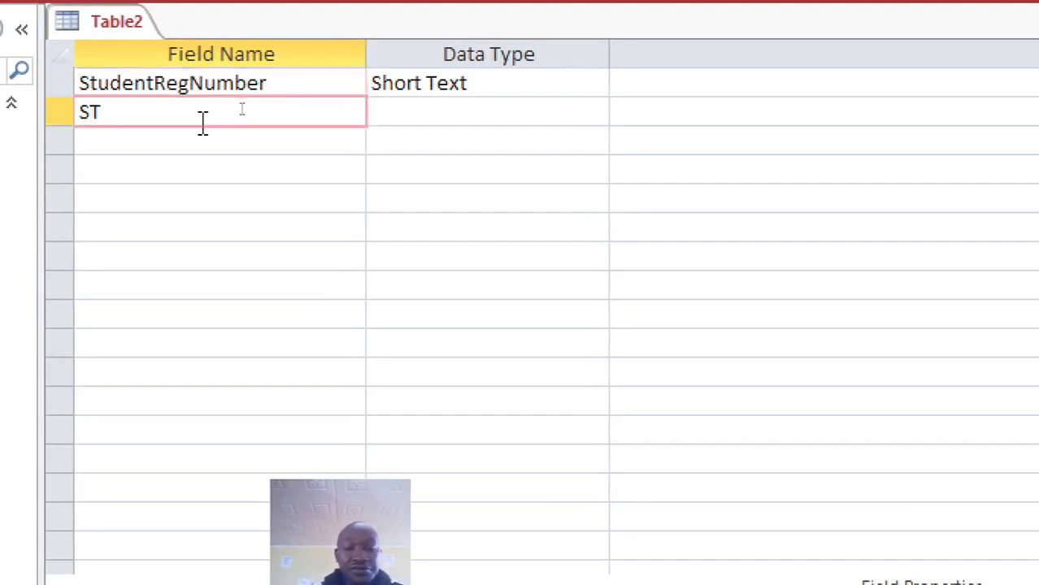
{"action": "key", "text": "Backspace"}
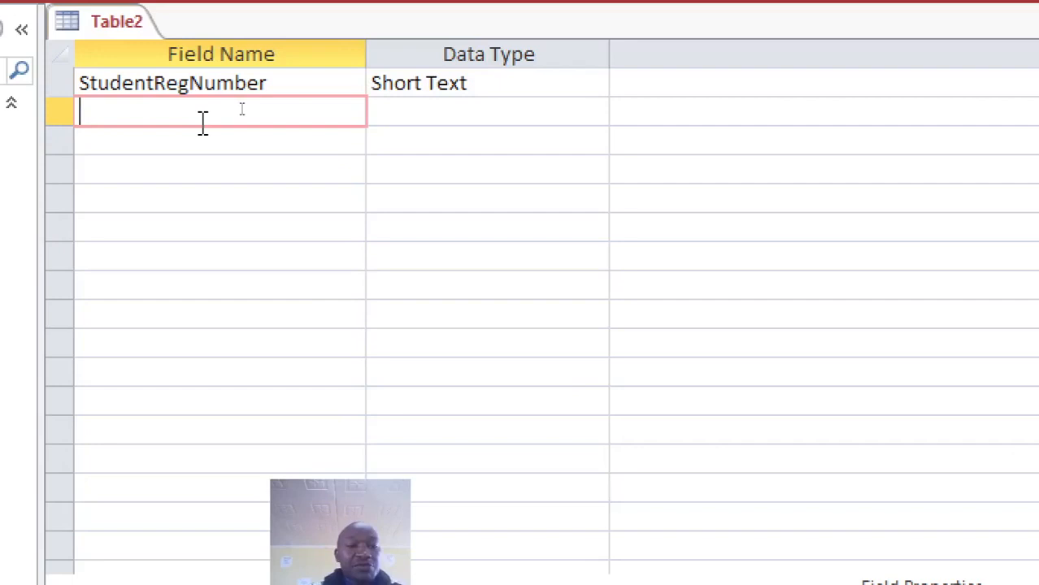
{"action": "type", "text": "Pa"}
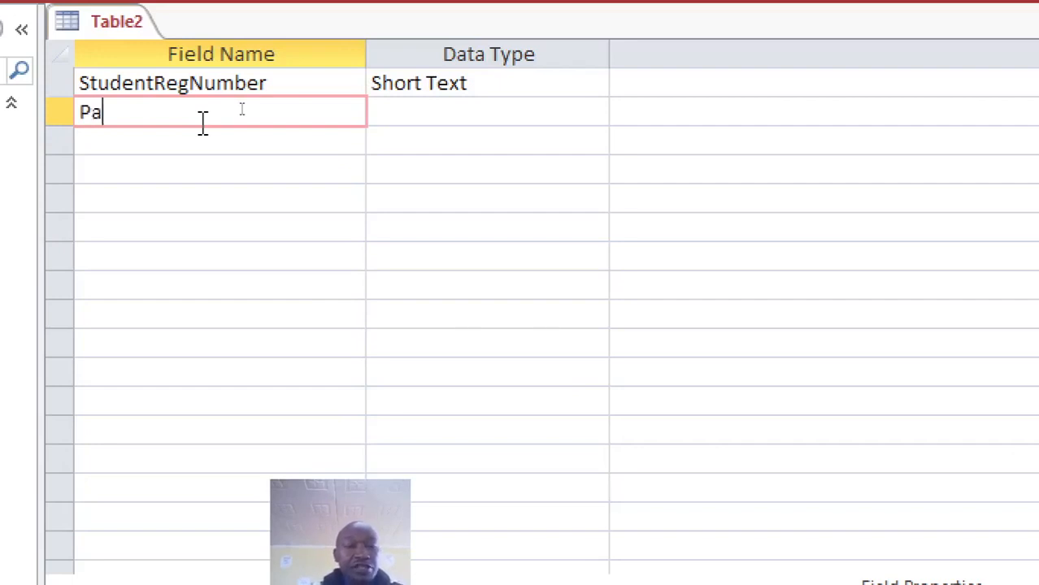
{"action": "type", "text": "ssportN"}
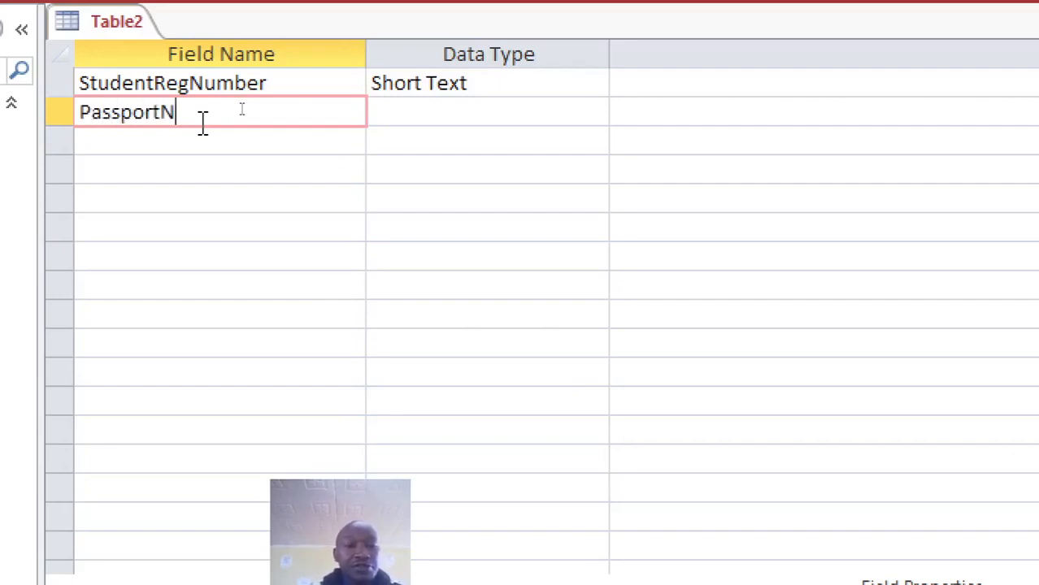
{"action": "type", "text": "umber"}
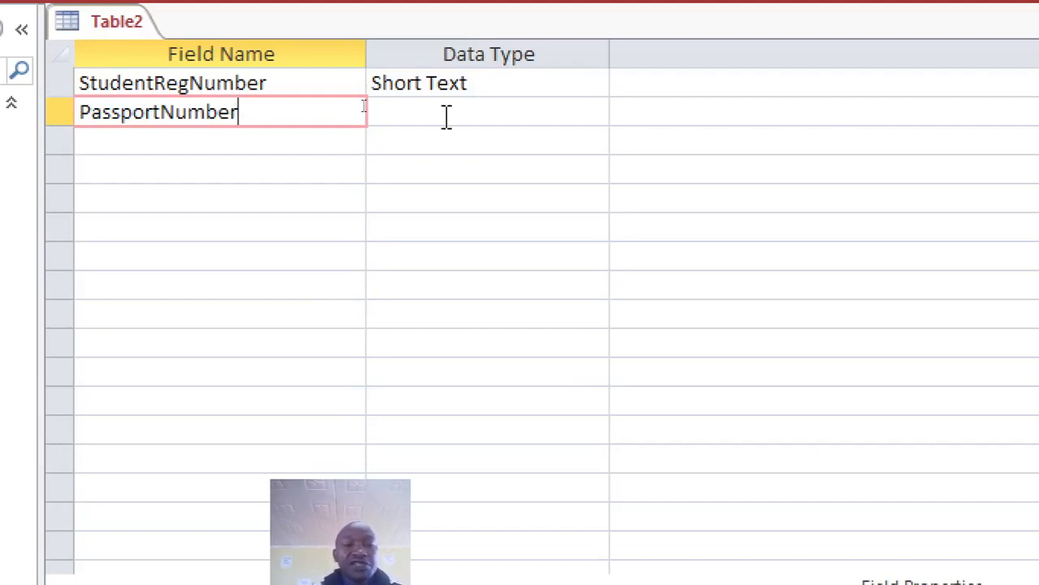
{"action": "key", "text": "Return"}
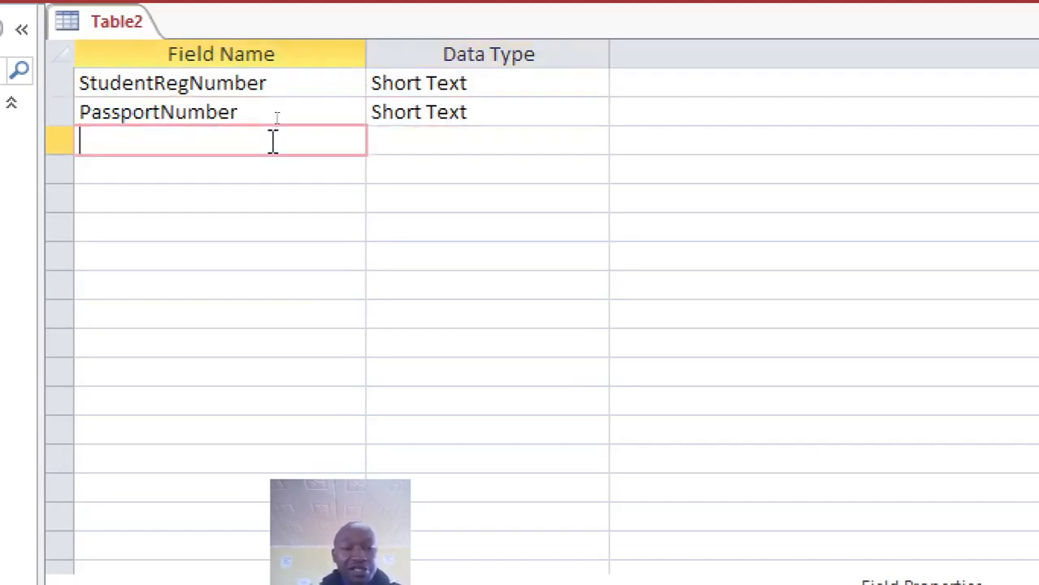
Add FirstName, SurName, Religion and AGE fields, leaving AGE as Short Text.
{"action": "type", "text": "Fir"}
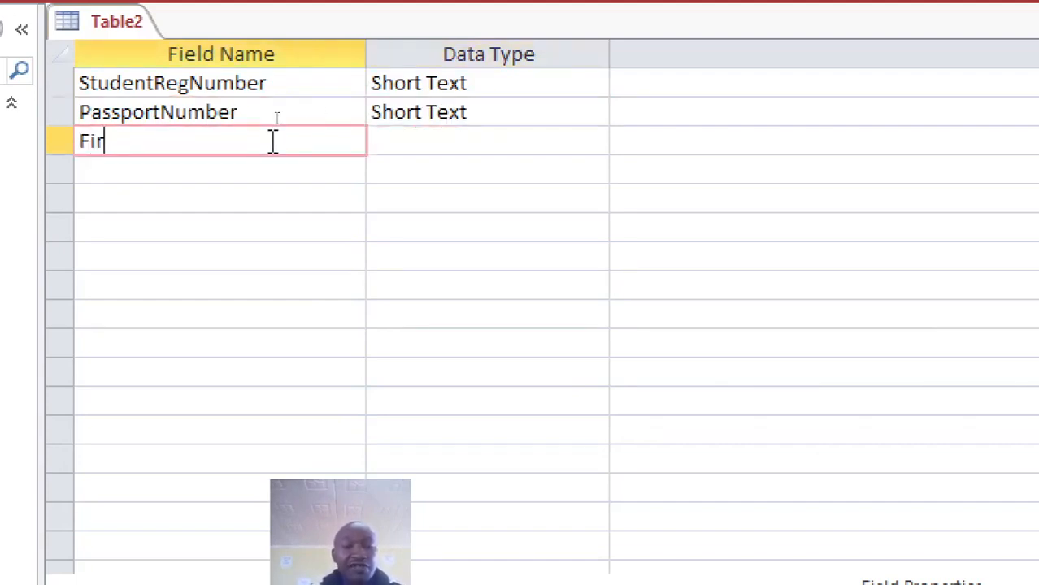
{"action": "type", "text": "stName"}
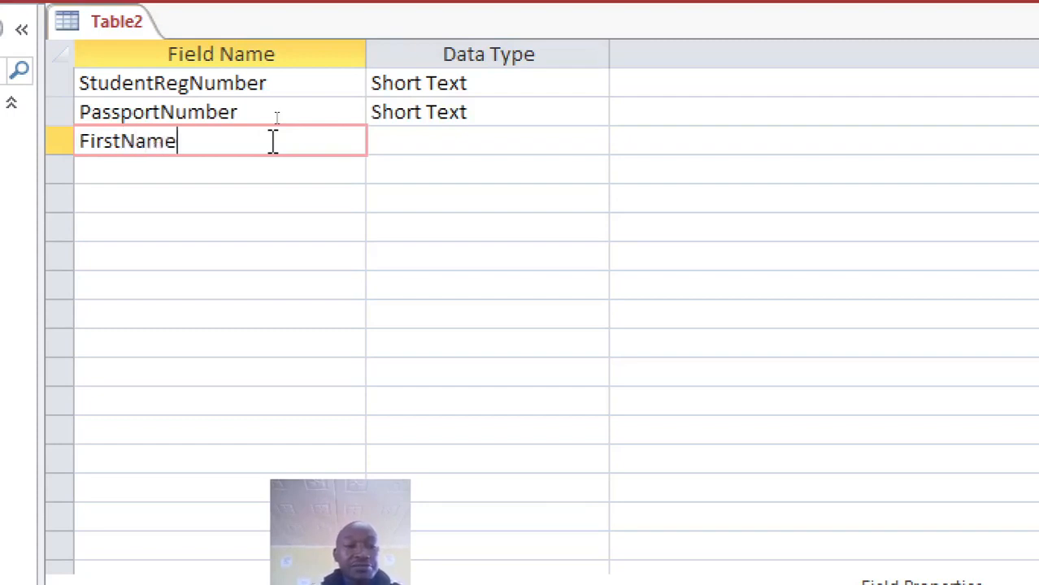
{"action": "type", "text": "Sur"}
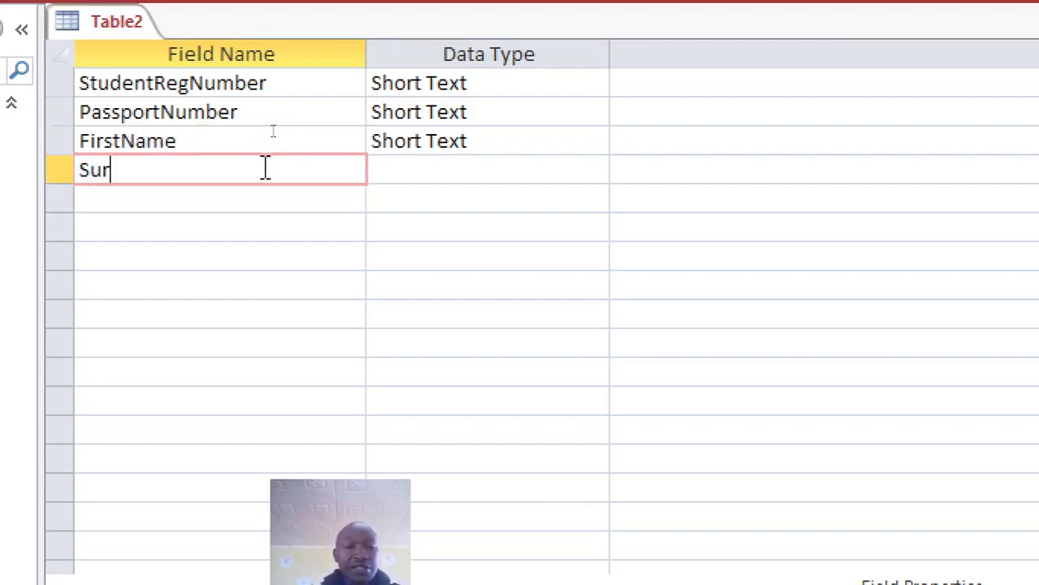
{"action": "type", "text": "Name"}
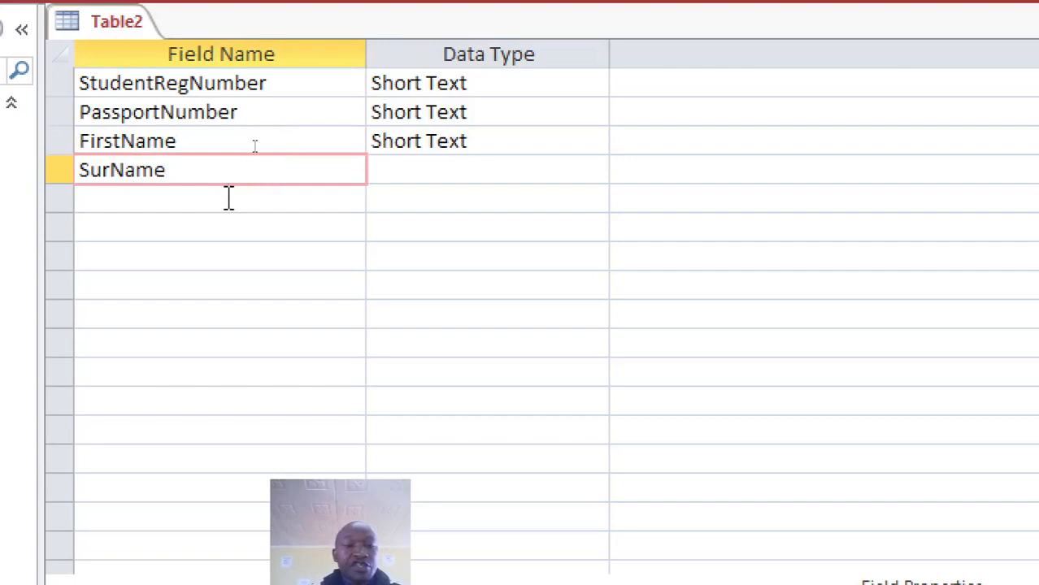
{"action": "type", "text": "RE"}
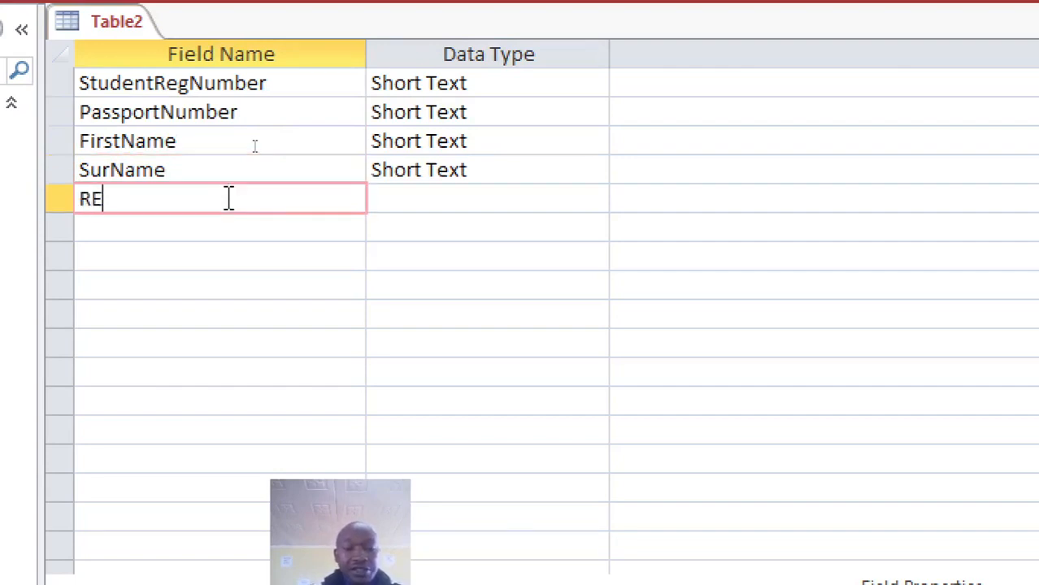
{"action": "type", "text": "ligion"}
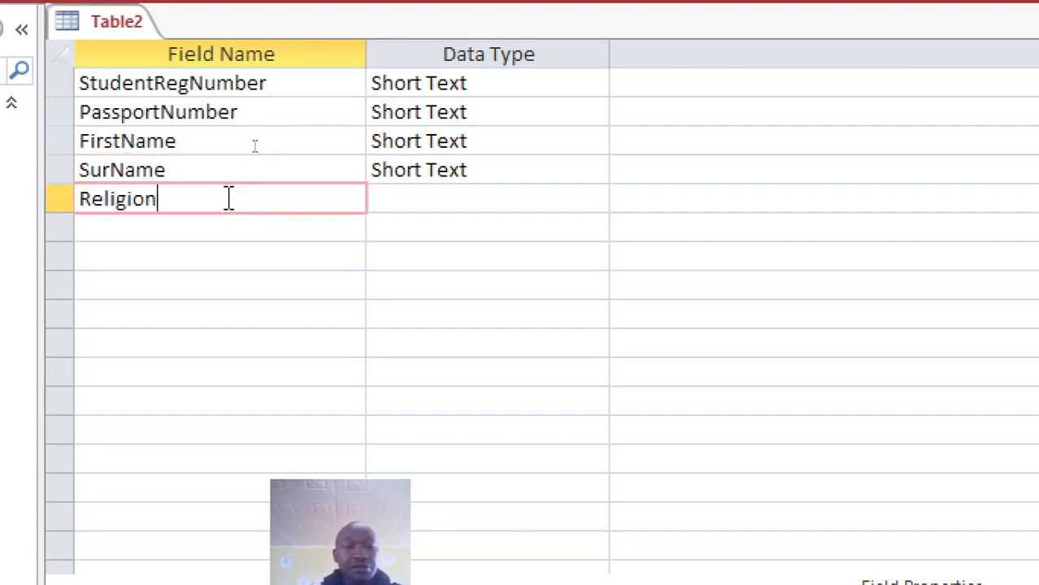
{"action": "key", "text": "Return"}
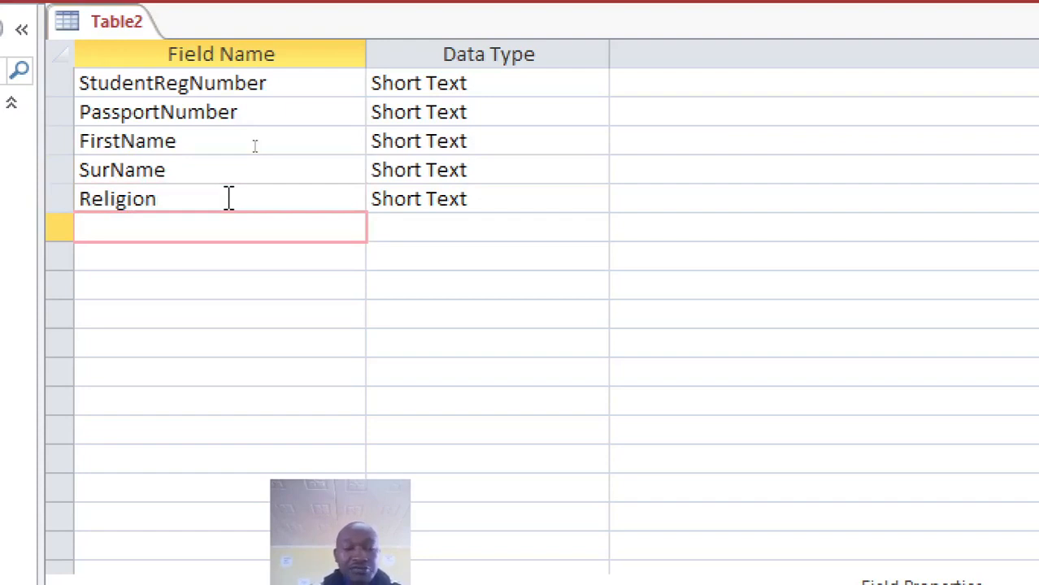
{"action": "type", "text": "AGE"}
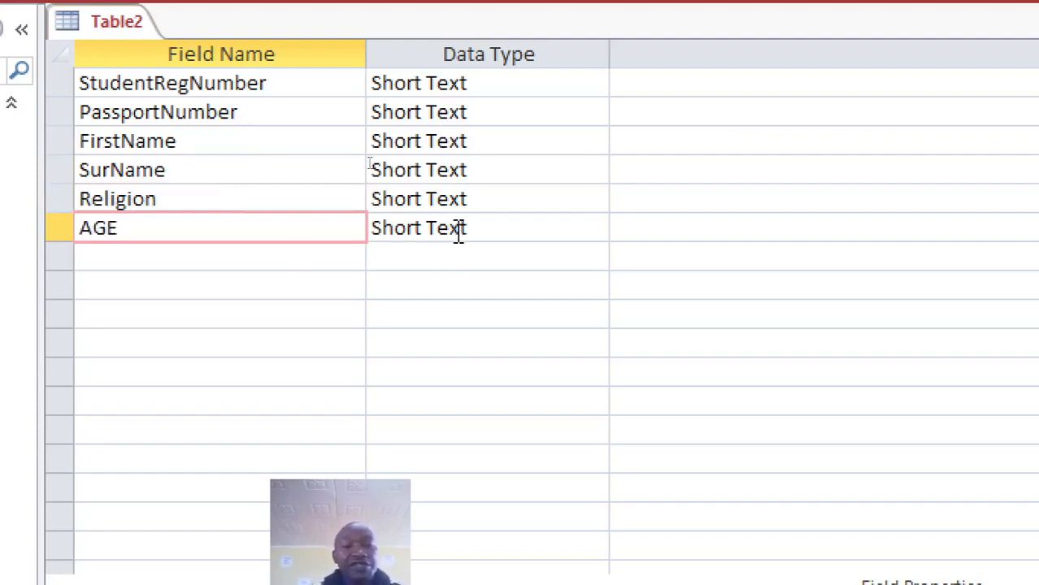
{"action": "left_click", "coordinate": [488, 228]}
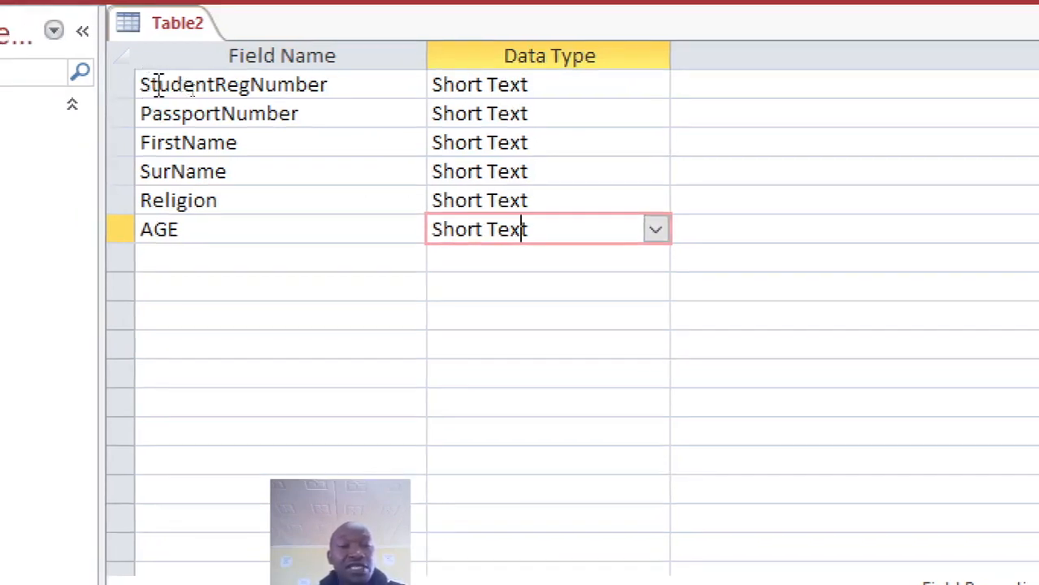
{"action": "mouse_move", "coordinate": [218, 113]}
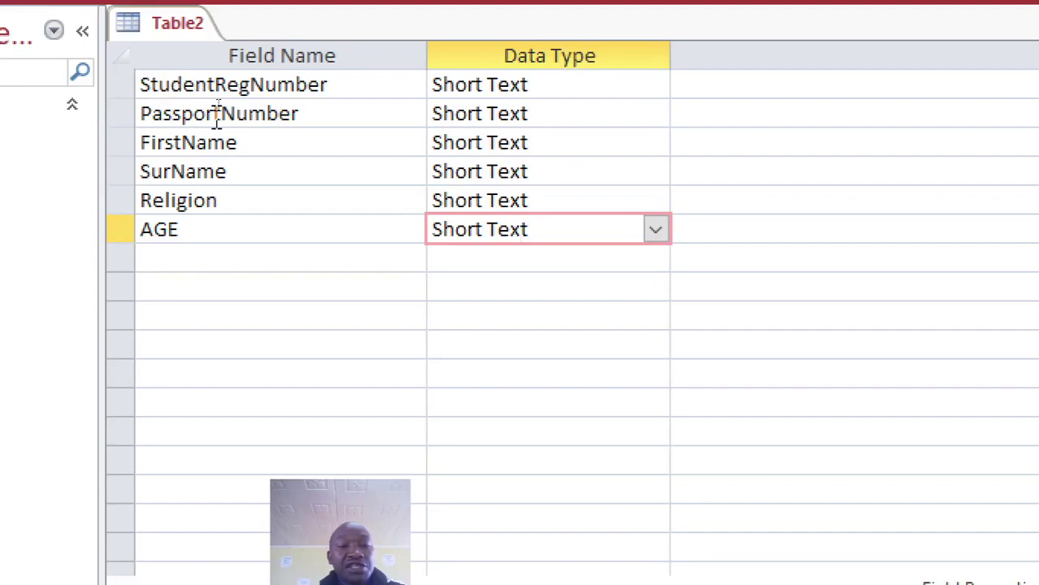
Select the StudentRegNumber row to set it as the primary key.
{"action": "left_click", "coordinate": [217, 113]}
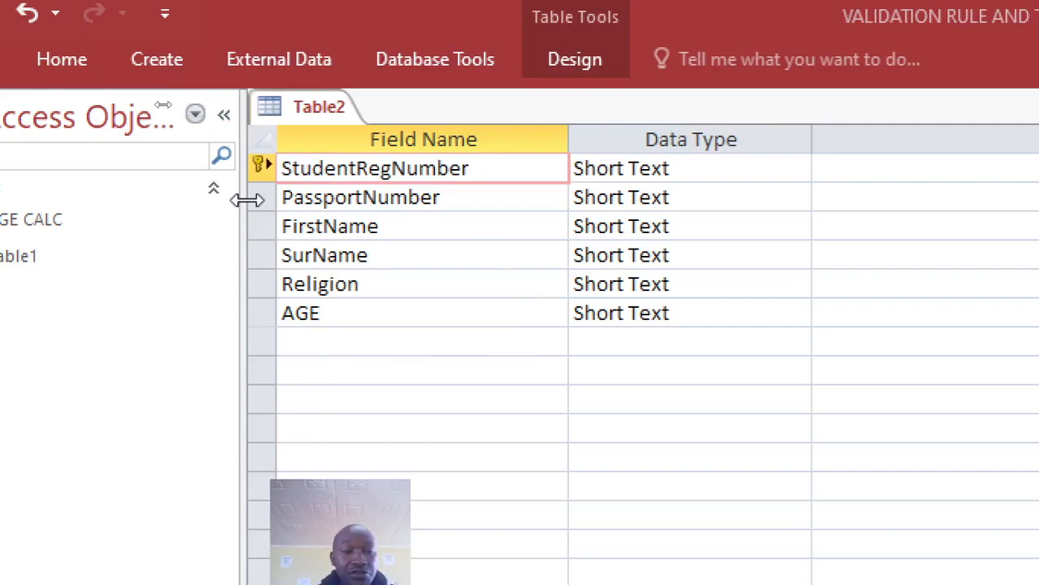
Set StudentRegNumber and PassportNumber as the primary key, then toggle the key off.
{"action": "right_click", "coordinate": [262, 197]}
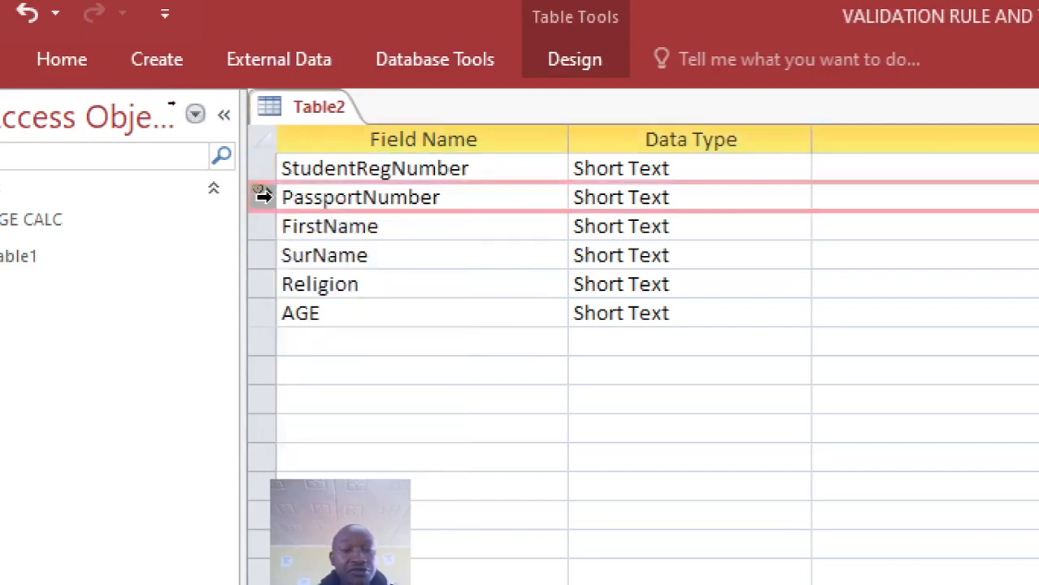
{"action": "right_click", "coordinate": [281, 197]}
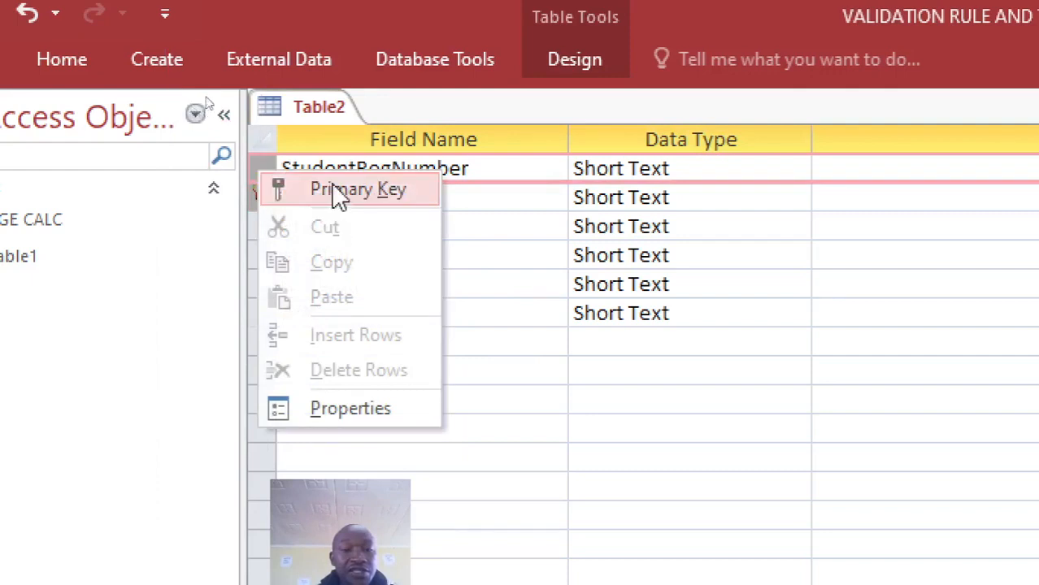
{"action": "left_click", "coordinate": [358, 188]}
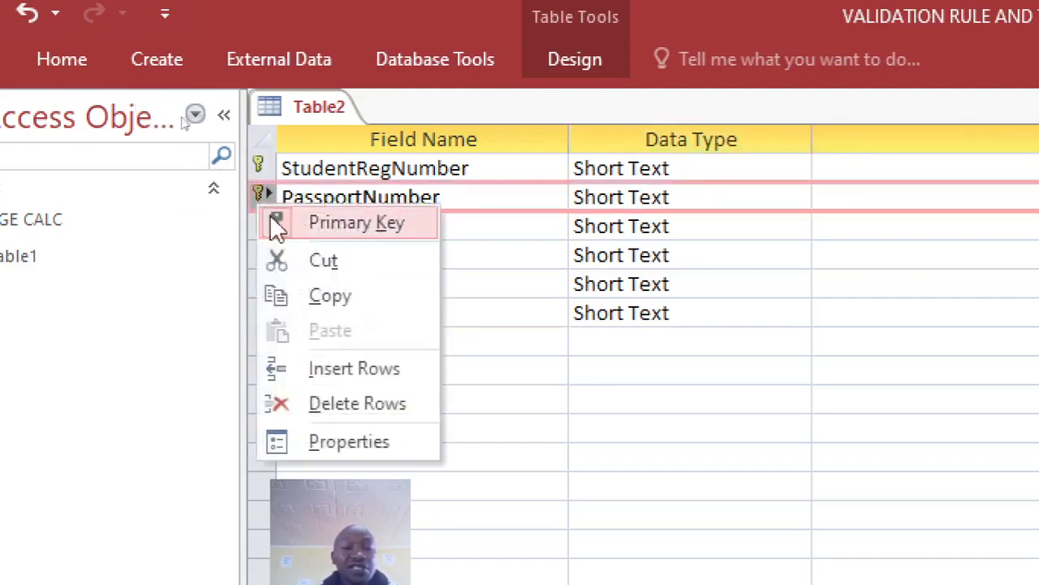
{"action": "left_click", "coordinate": [356, 222]}
{"action": "type", "text": "Id"}
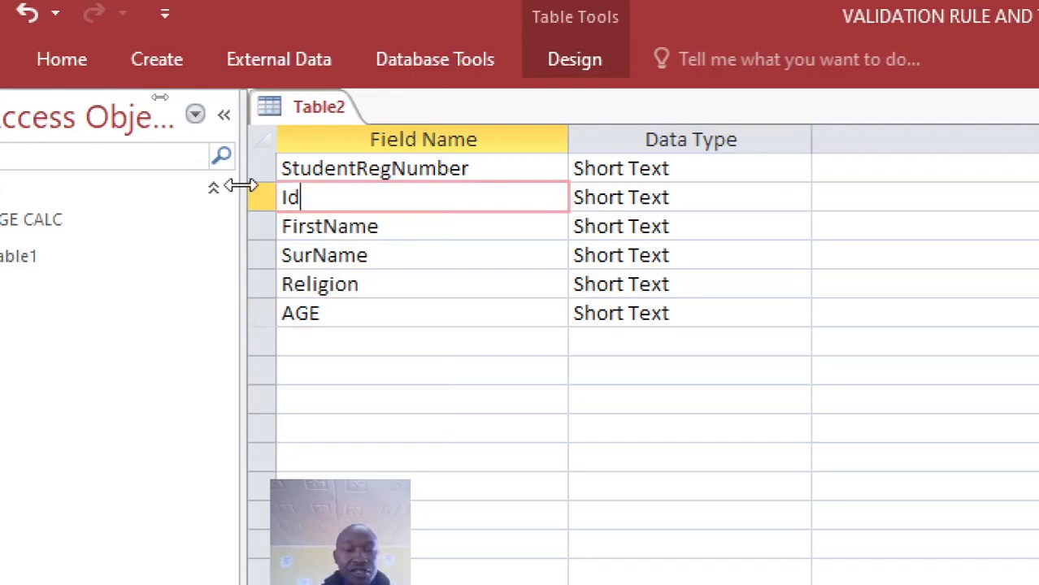
Rename the second field to Idnumber and add a PassportNumber field after AGE.
{"action": "type", "text": "number"}
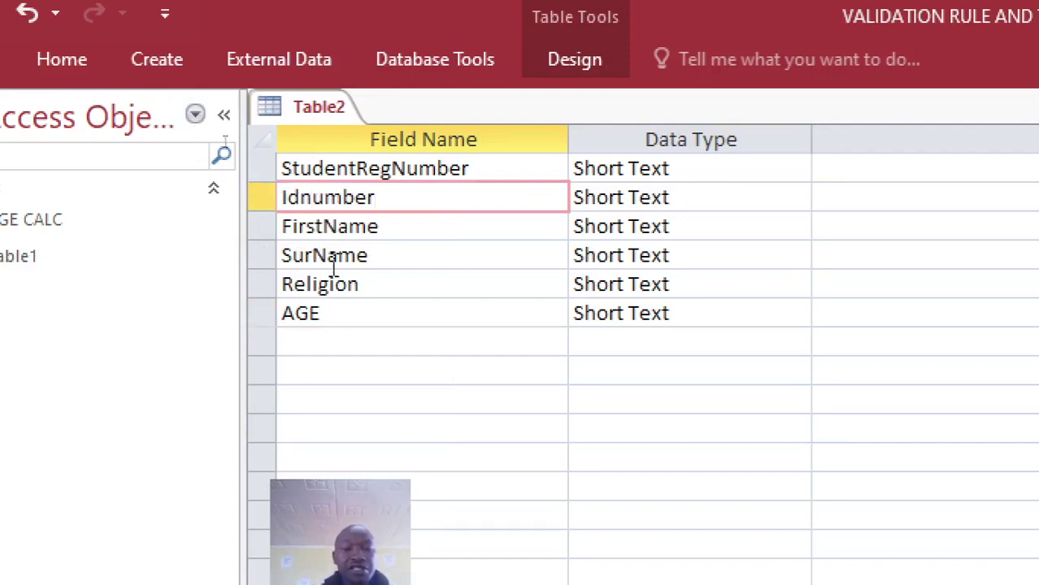
{"action": "type", "text": "PassportNumber"}
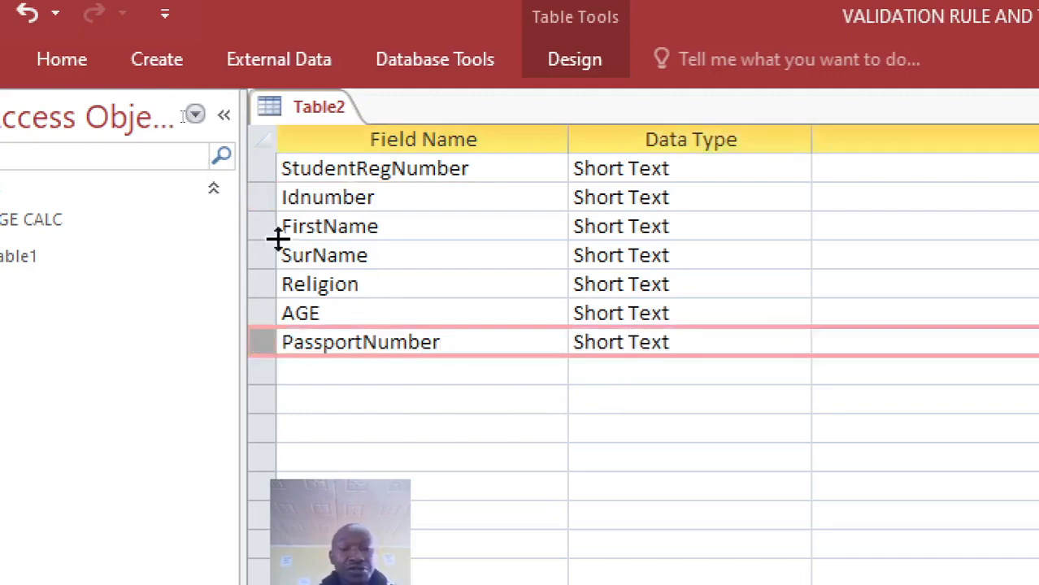
Make StudentRegNumber and PassportNumber the composite primary key from the row context menu.
{"action": "right_click", "coordinate": [262, 168]}
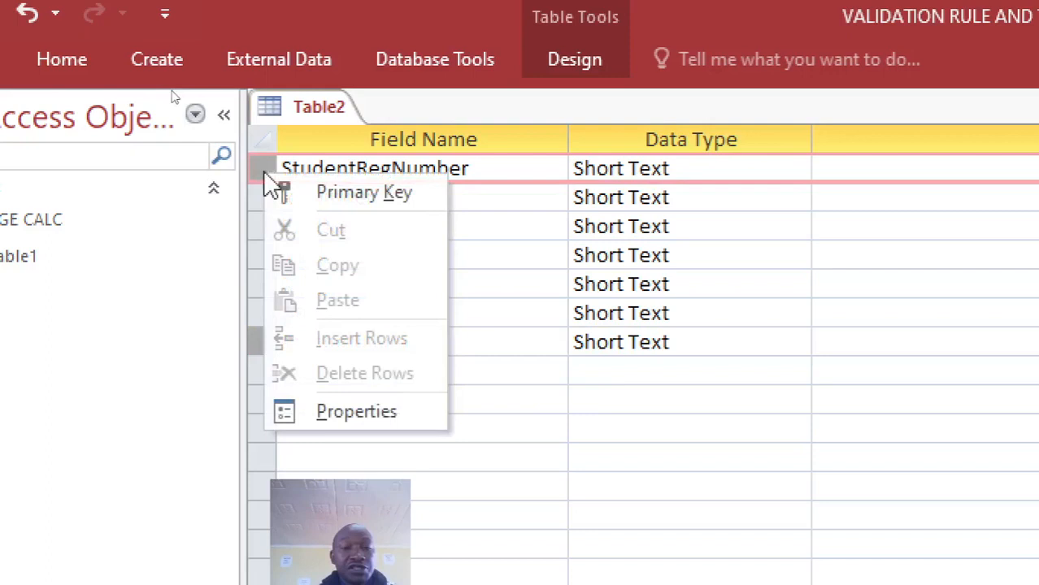
{"action": "left_click", "coordinate": [364, 192]}
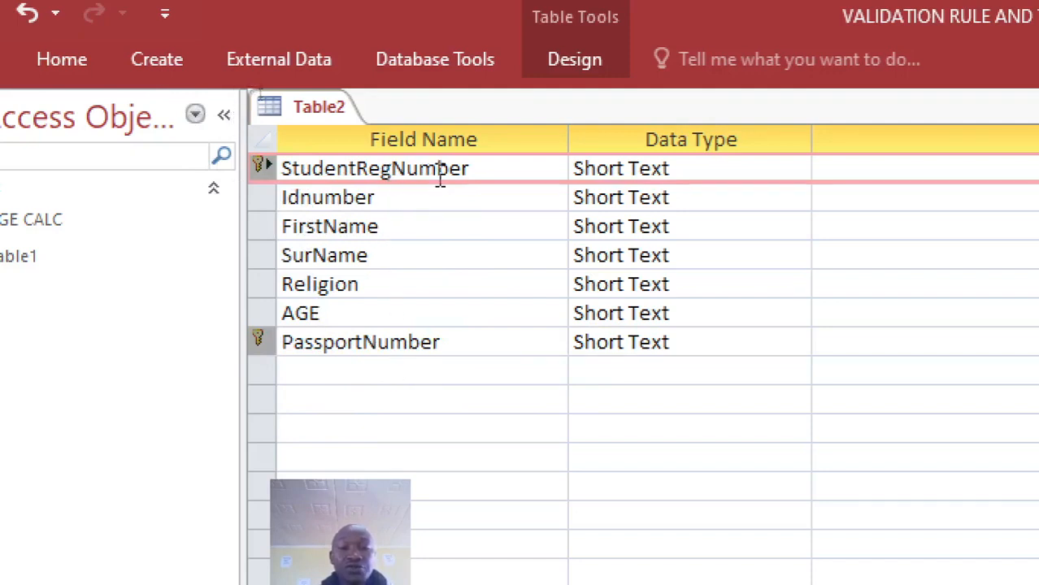
{"action": "left_click", "coordinate": [328, 197]}
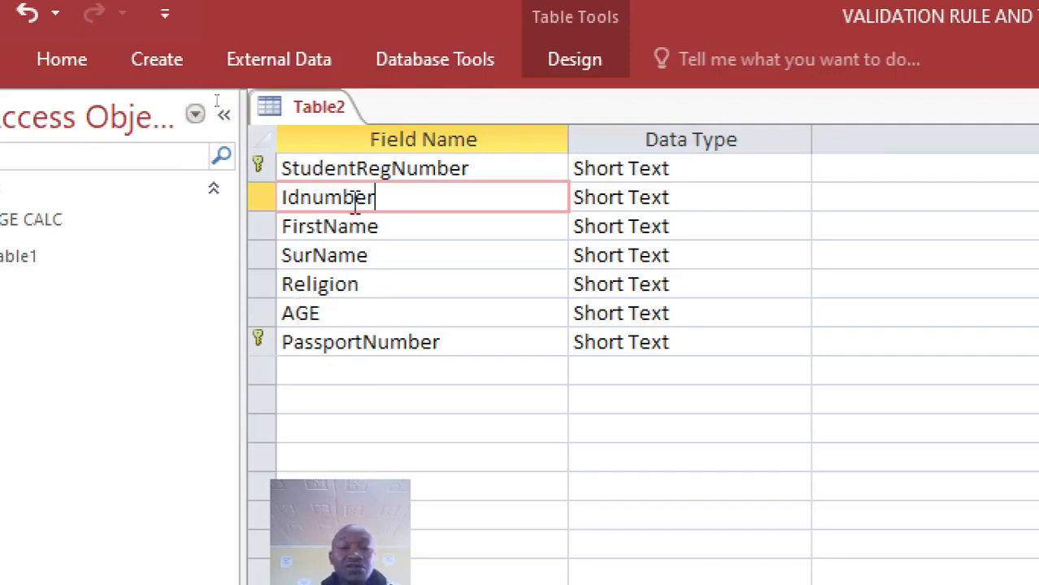
{"action": "scroll", "scroll_direction": "down", "scroll_amount": 3}
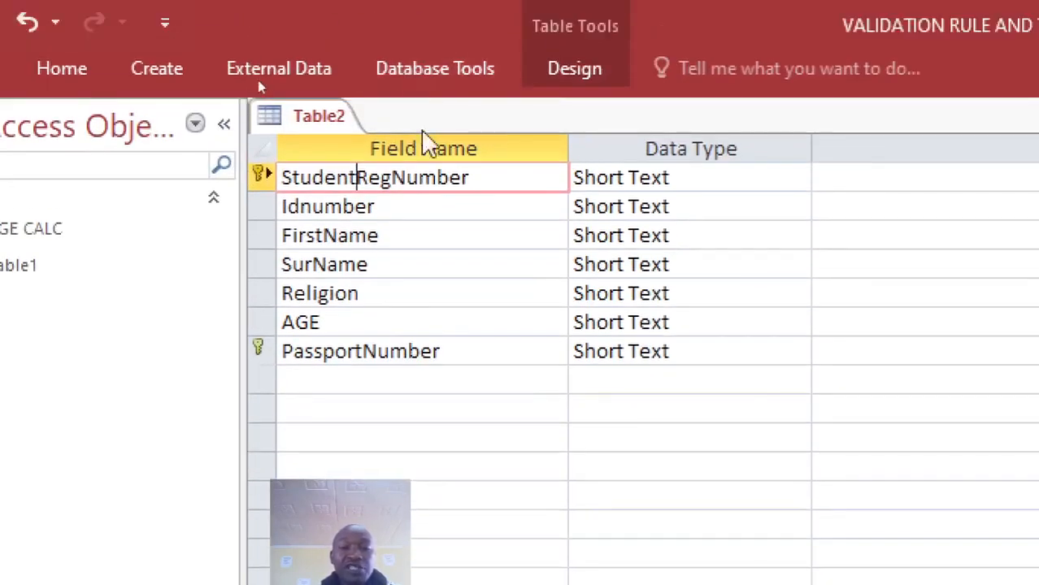
{"action": "mouse_move", "coordinate": [479, 407]}
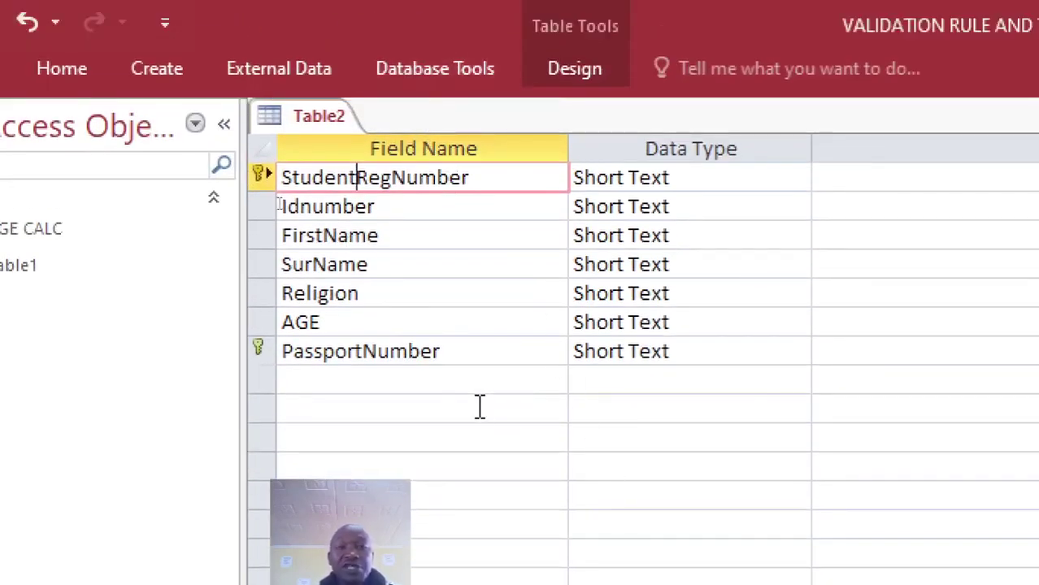